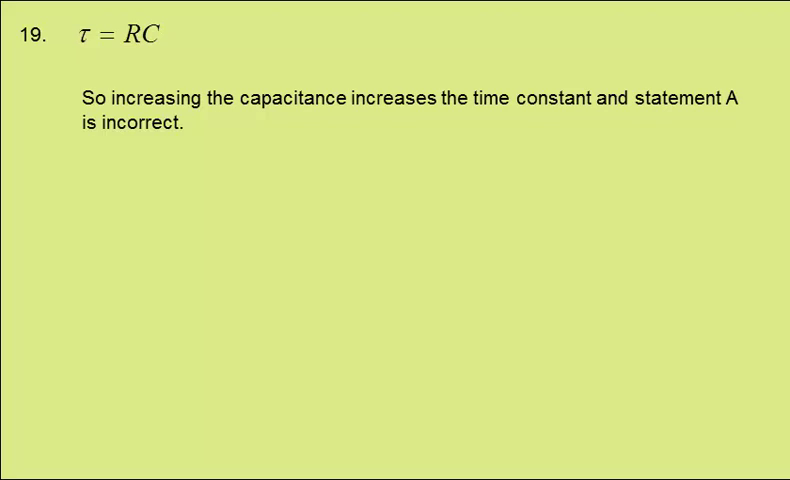
type("Our answer is A.")
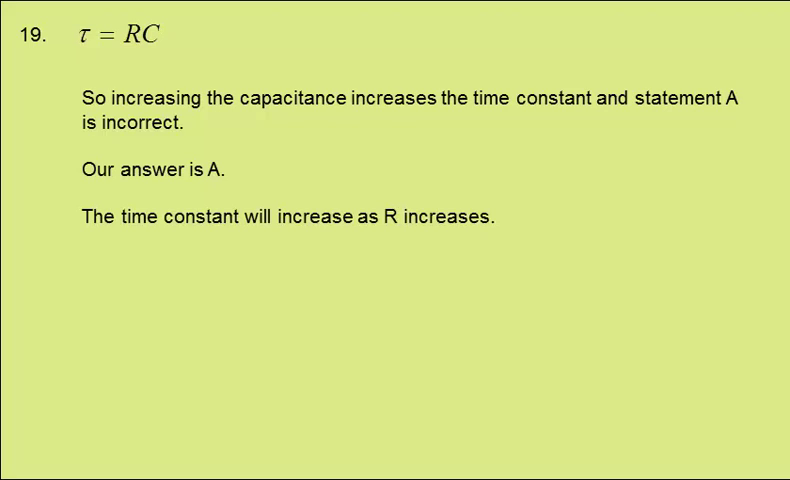
type("If R is decreased the initial discharge current will increase.")
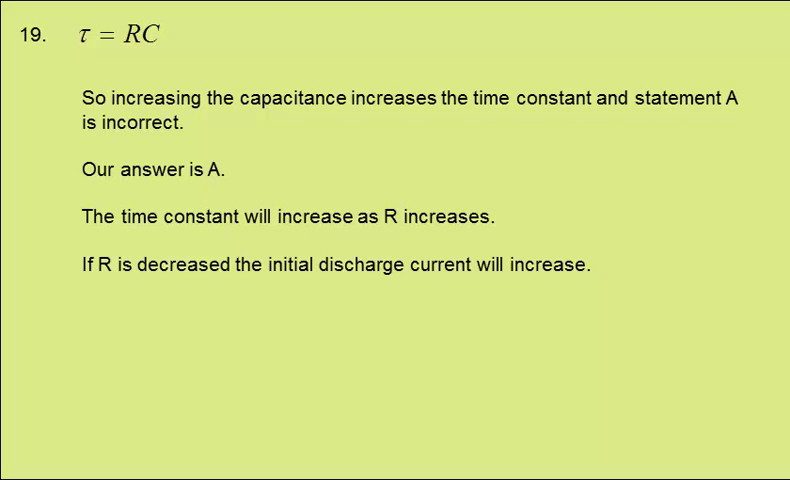
type("For a particular voltage, capacitance will not affect initial discharge current.")
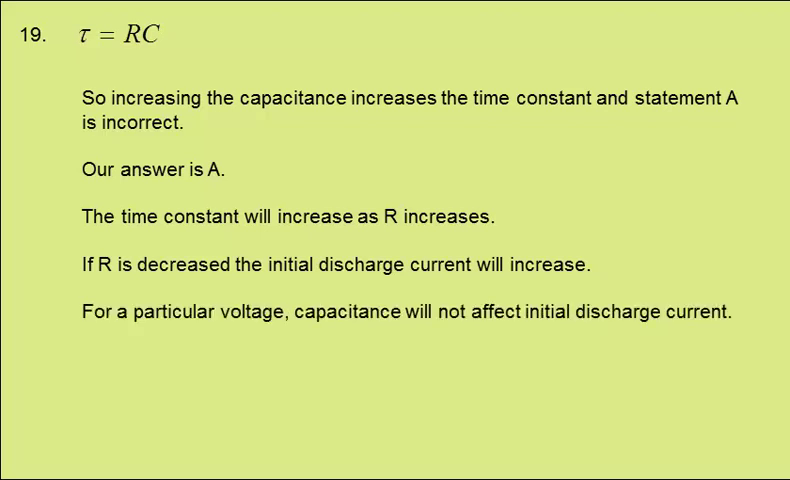